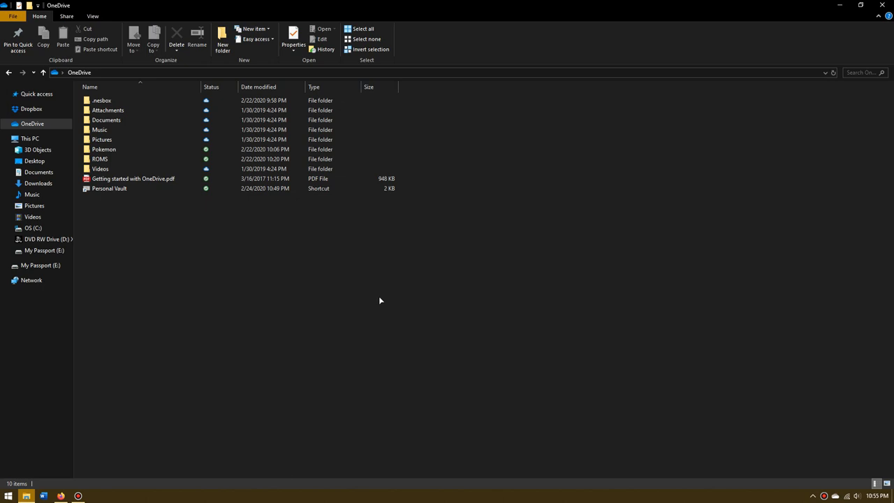
mouse_move(378, 296)
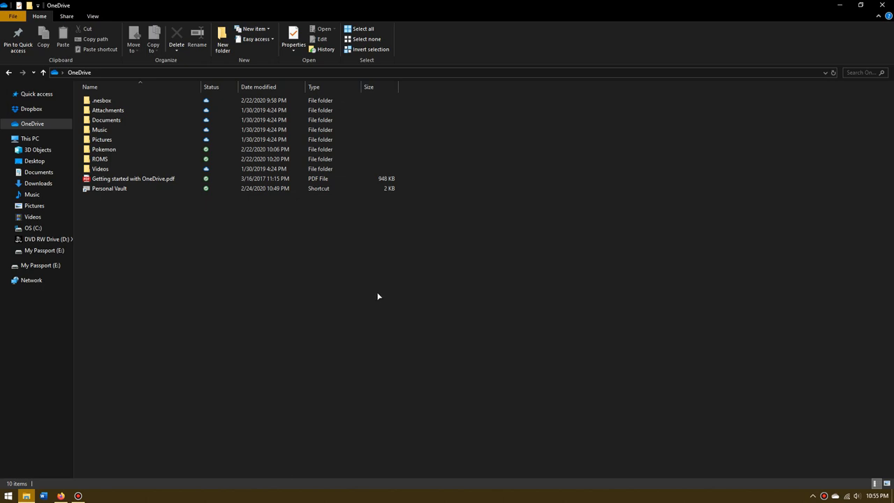
mouse_move(374, 286)
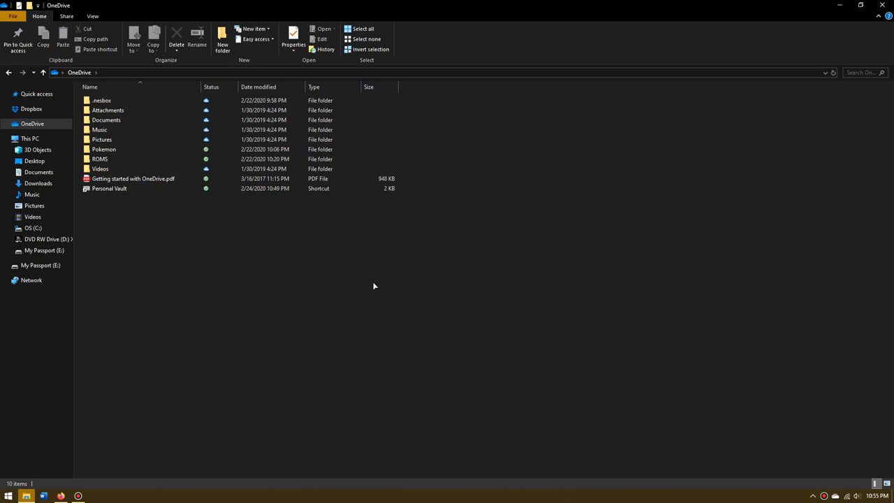
mouse_move(370, 286)
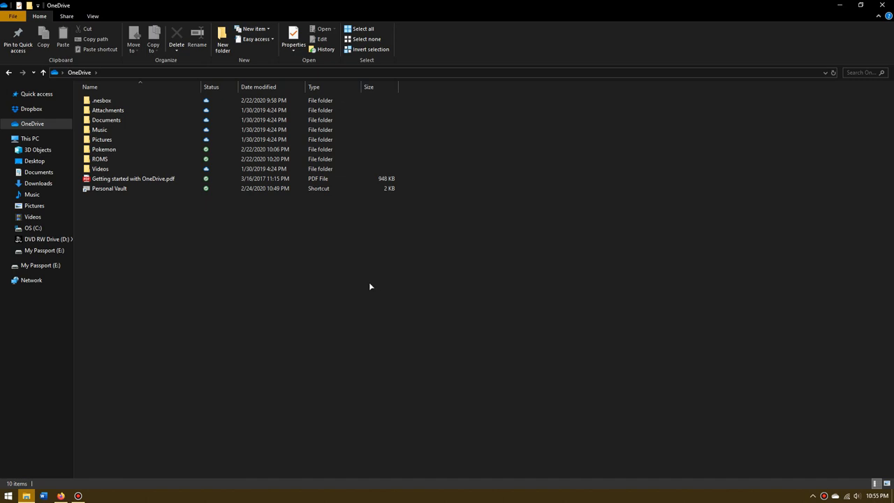
mouse_move(349, 285)
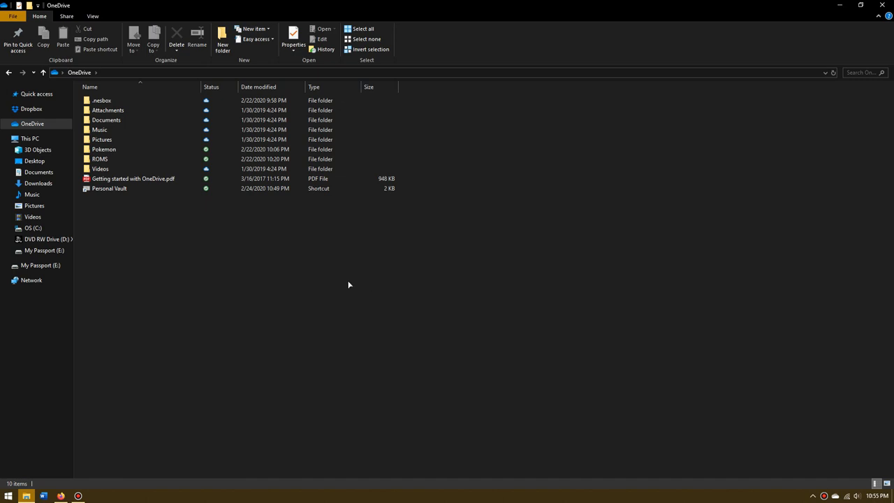
mouse_move(342, 287)
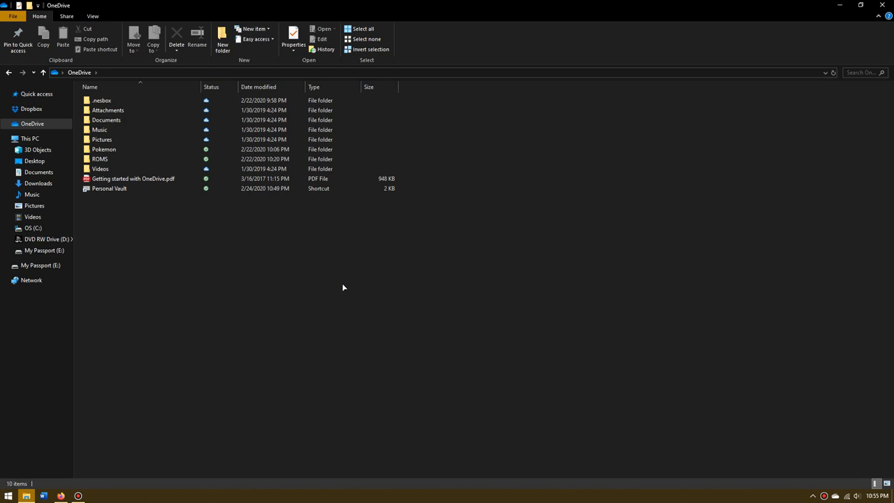
mouse_move(186, 243)
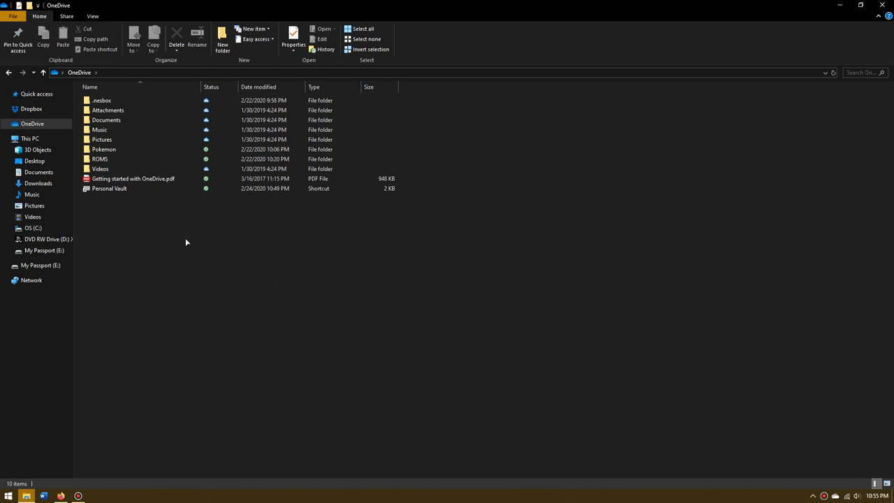
mouse_move(108, 211)
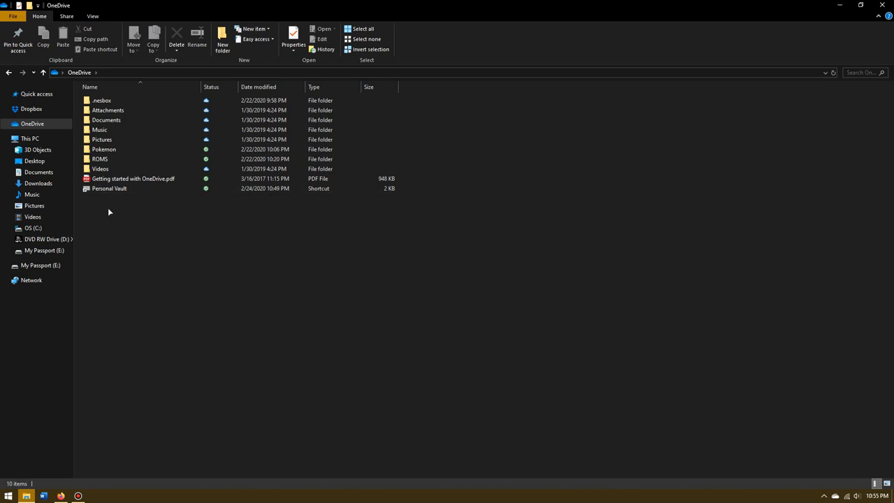
Open the ROMS folder under OneDrive to show its game files
right_click(108, 211)
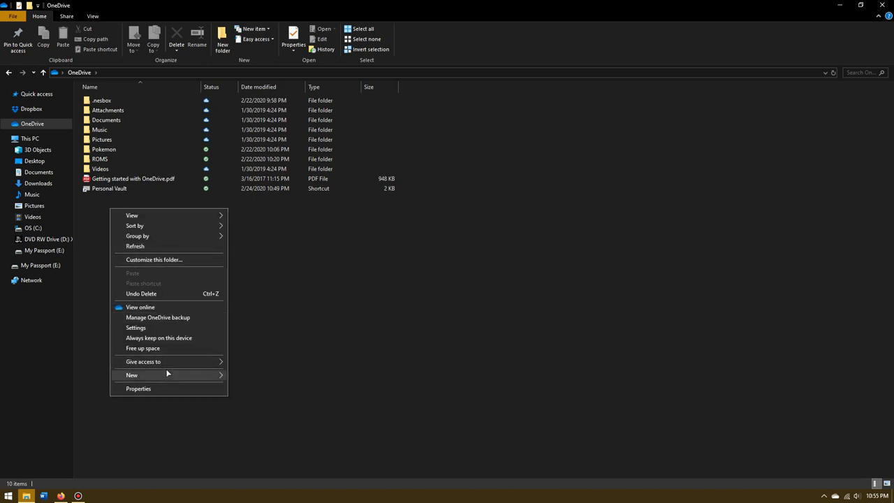
click(99, 159)
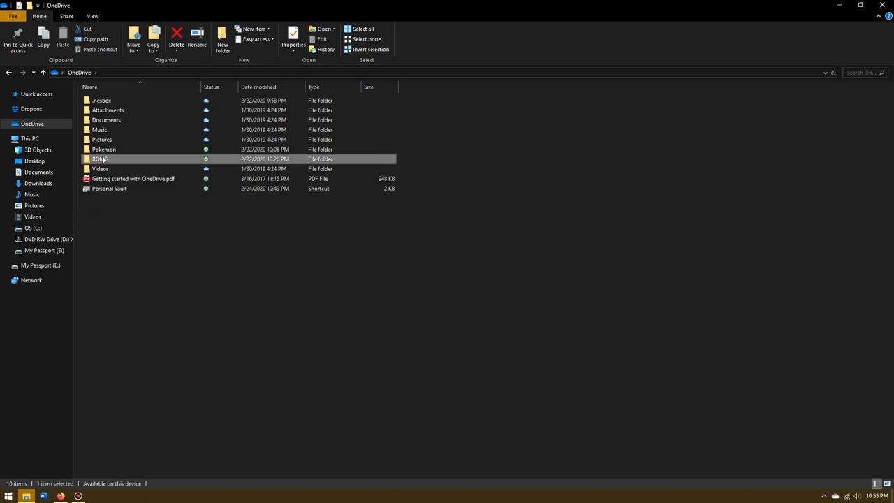
double_click(97, 159)
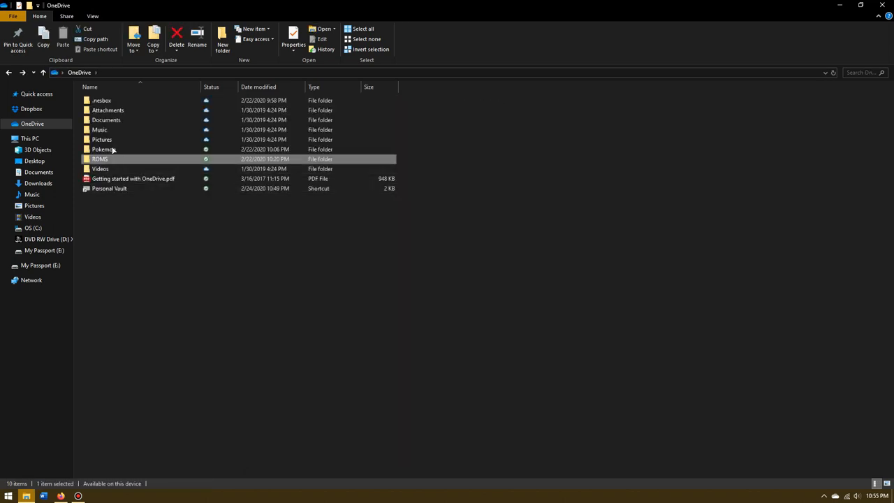
double_click(100, 158)
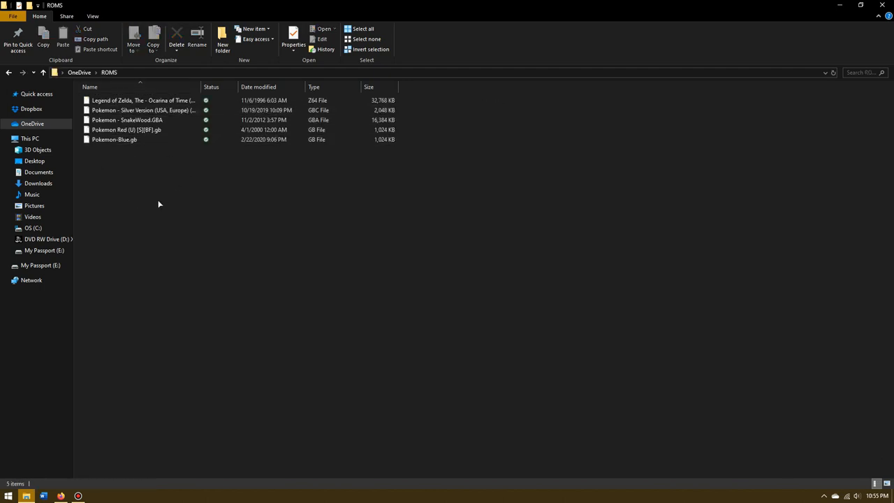
mouse_move(148, 197)
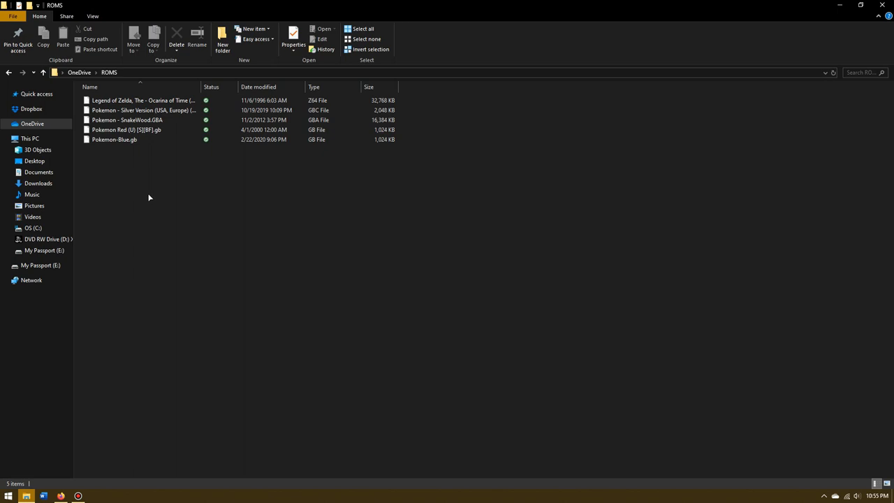
Select Pokemon Red and Pokemon - SnakeWood.GBA, then clear the file selection
click(126, 129)
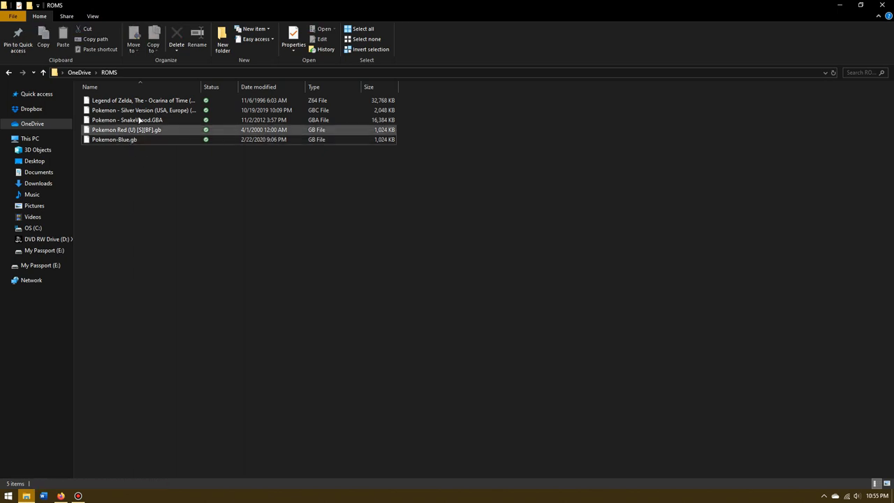
click(127, 119)
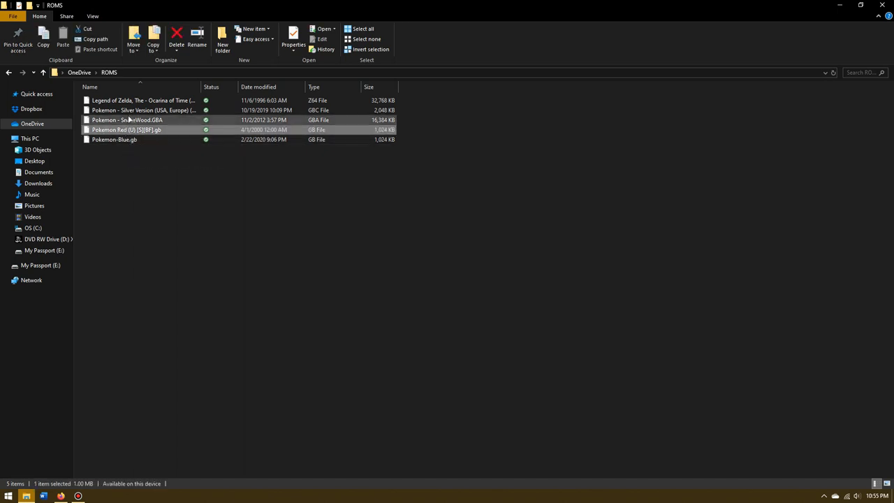
mouse_move(128, 120)
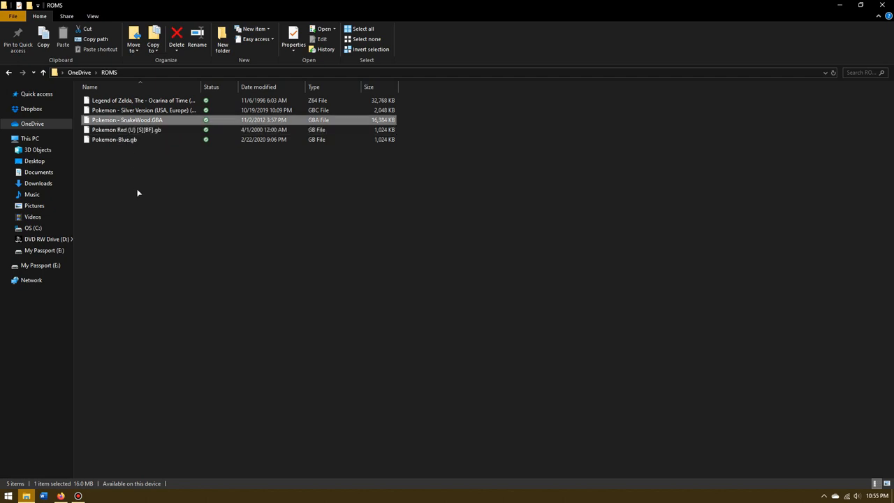
click(140, 100)
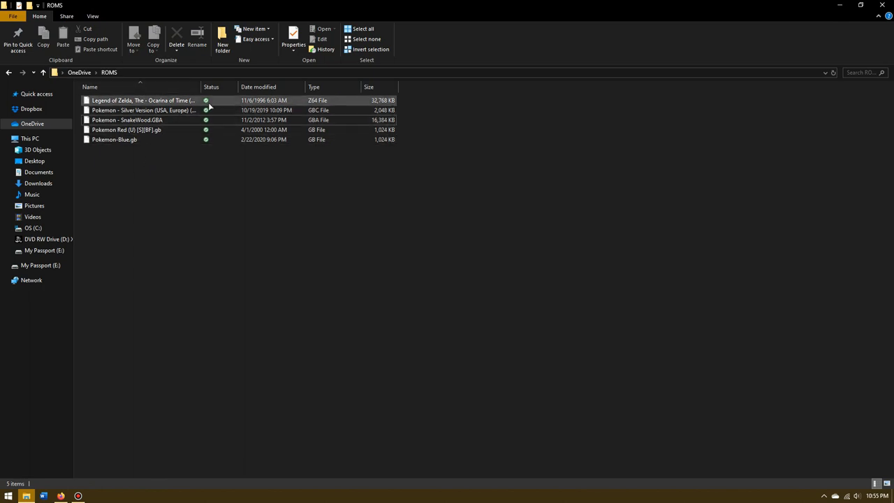
click(126, 129)
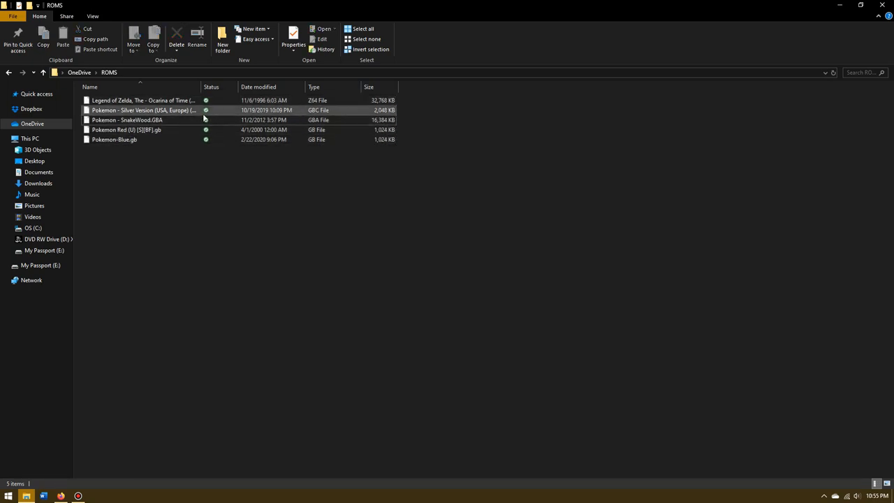
click(140, 99)
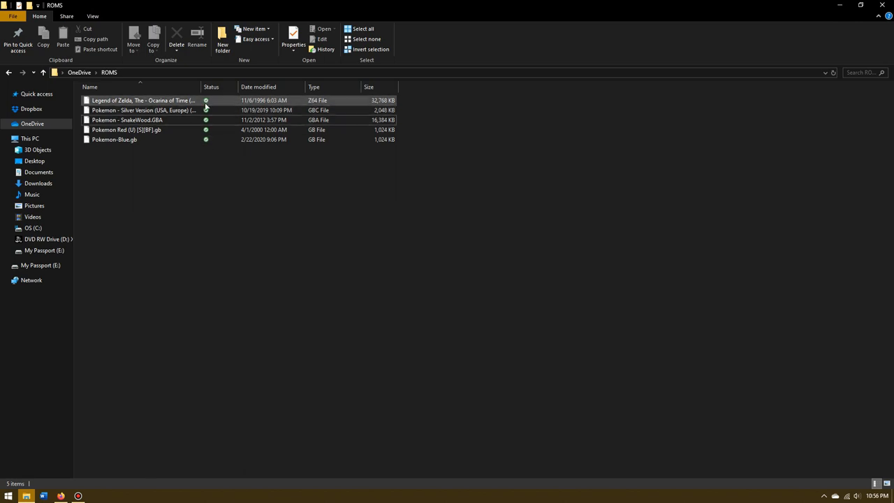
Return to OneDrive and reopen the ROMS folder
click(43, 72)
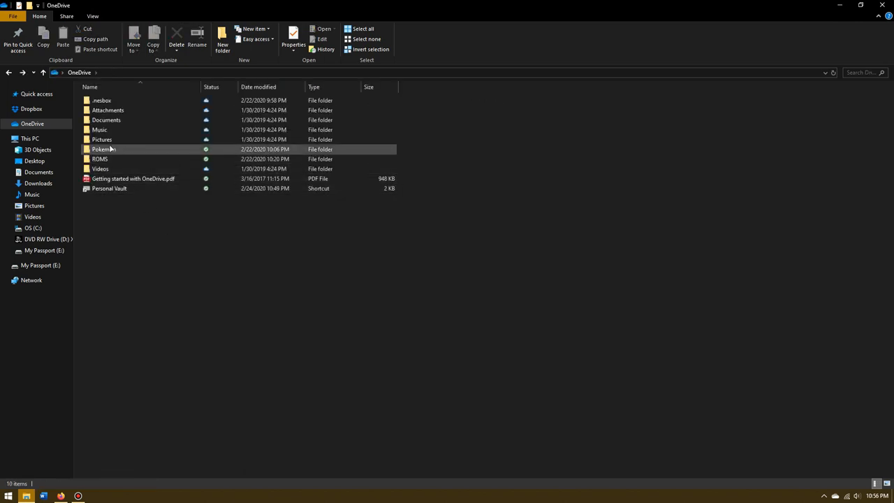
double_click(102, 149)
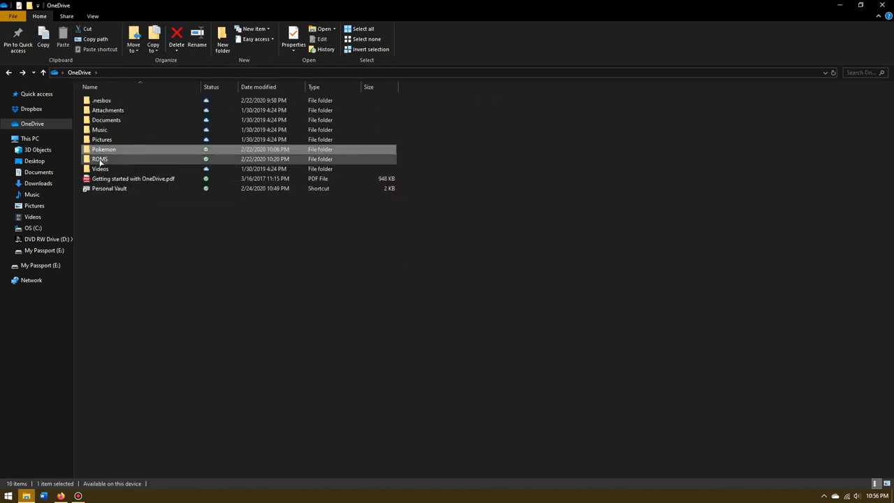
double_click(99, 158)
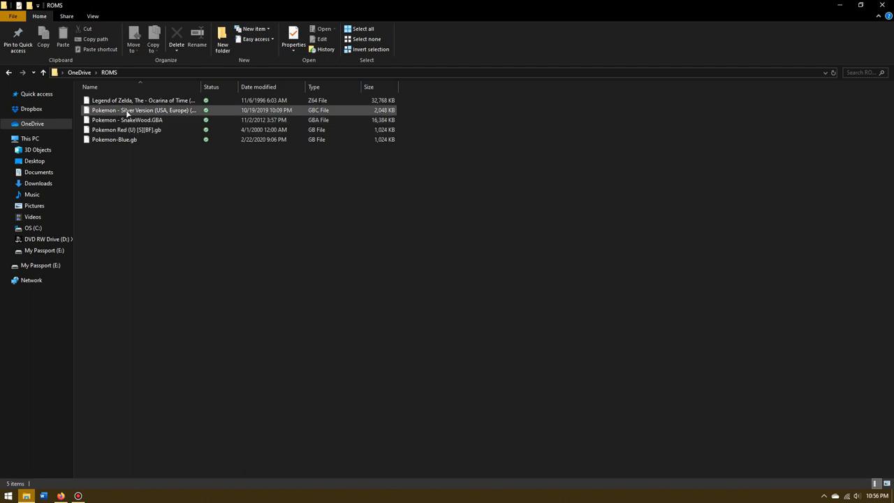
click(128, 119)
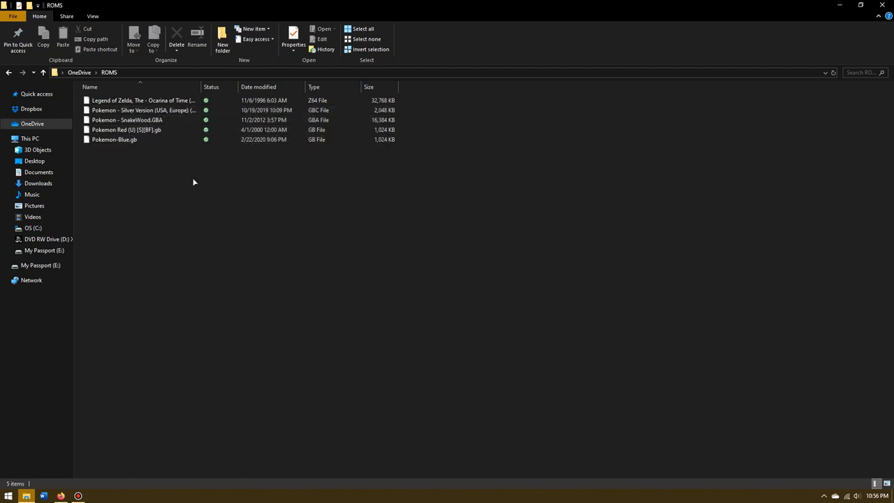
mouse_move(200, 206)
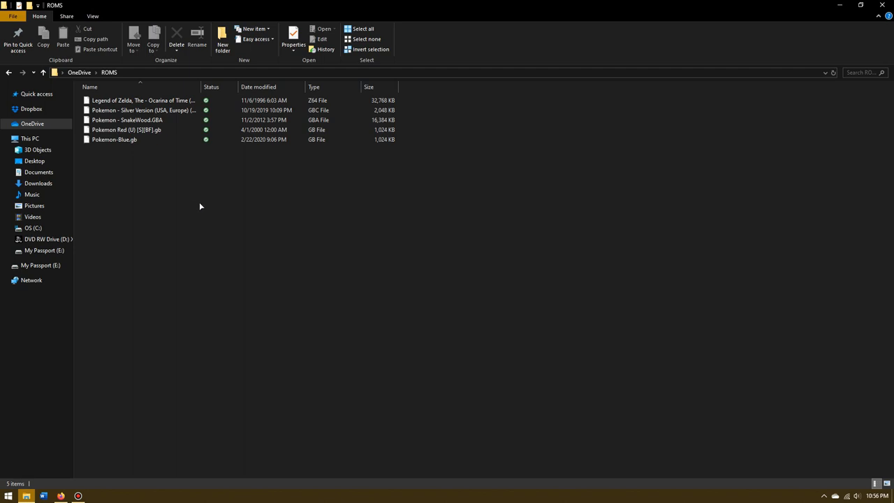
mouse_move(215, 190)
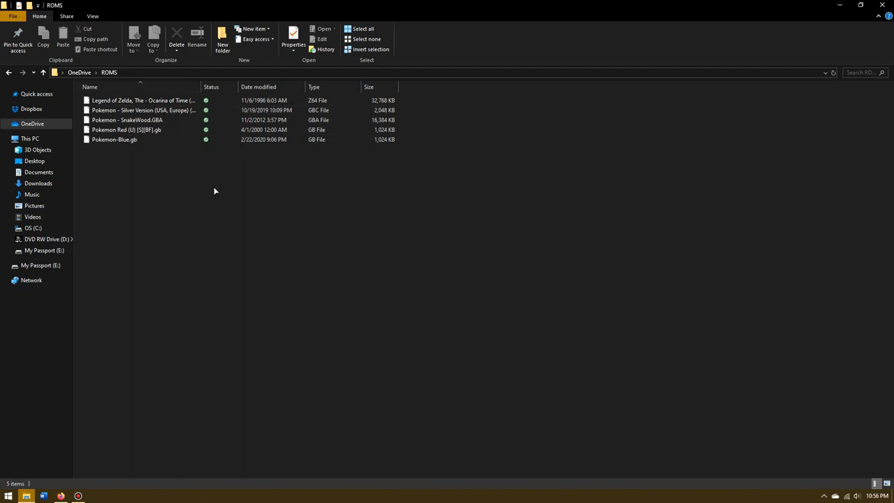
mouse_move(226, 218)
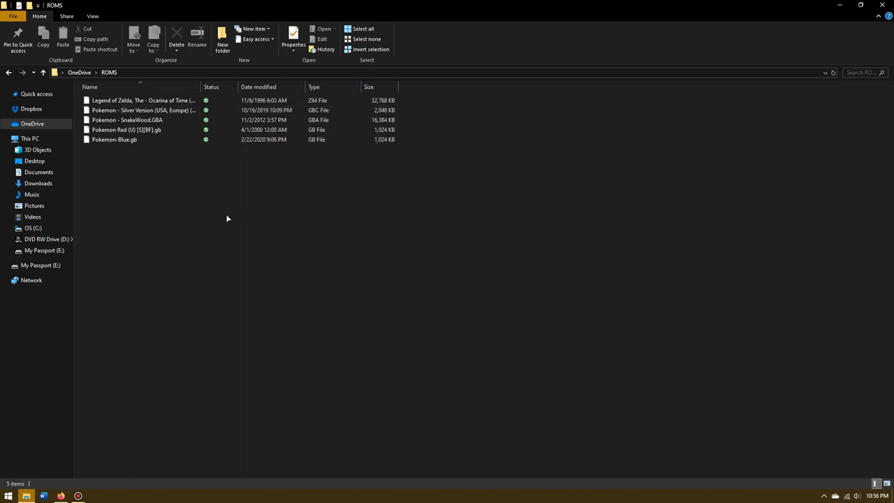
mouse_move(242, 241)
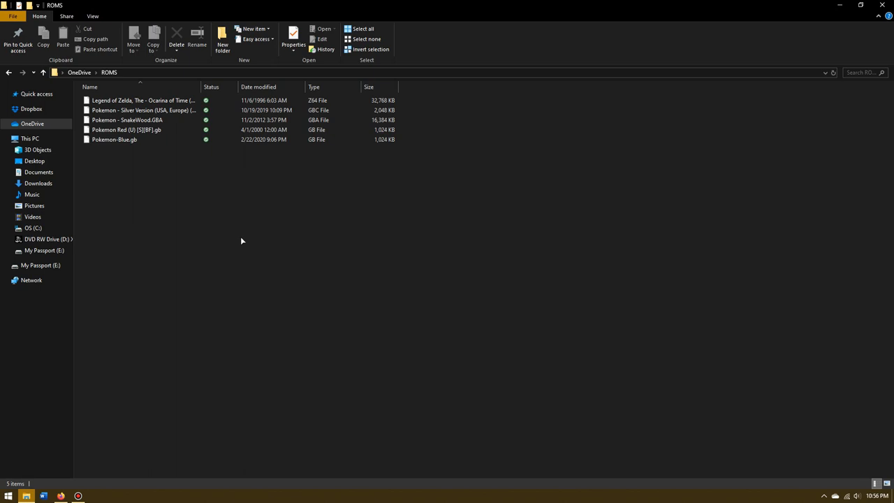
mouse_move(250, 238)
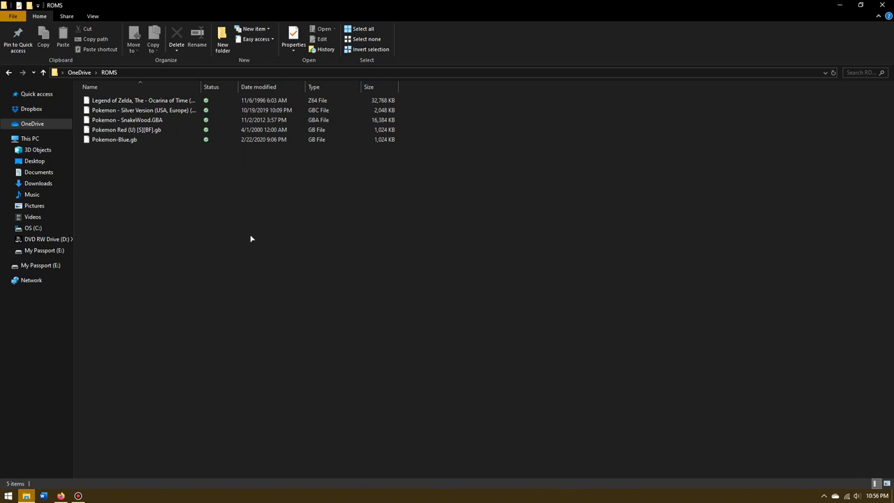
mouse_move(196, 337)
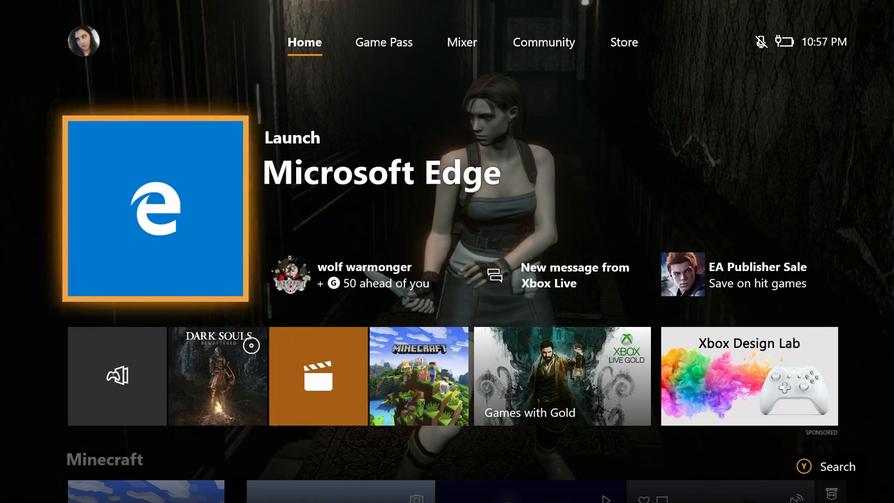
Switch to the Xbox home screen and open the My games & apps panel
click(82, 41)
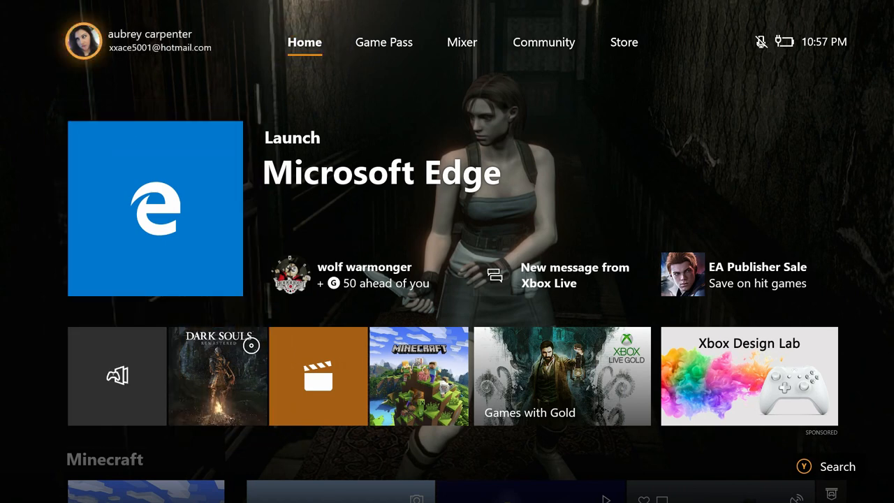
key(Xbox)
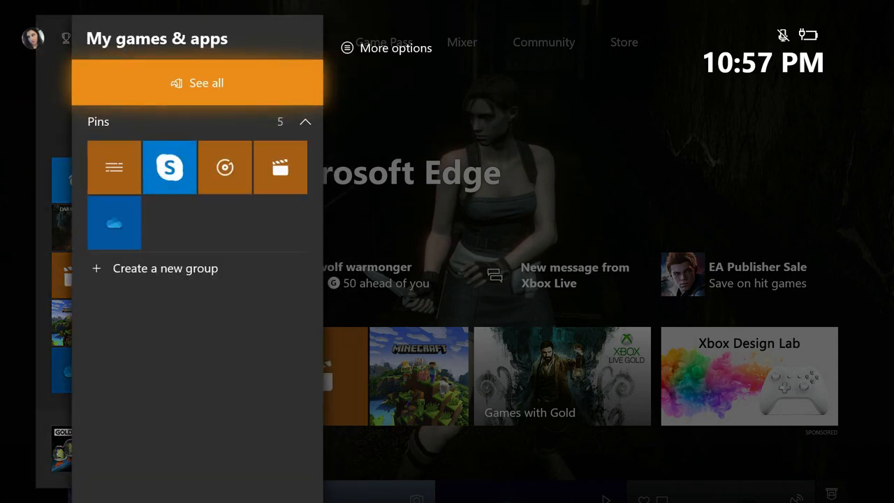
Open See all, switch to Apps, and launch Microsoft Edge
click(197, 82)
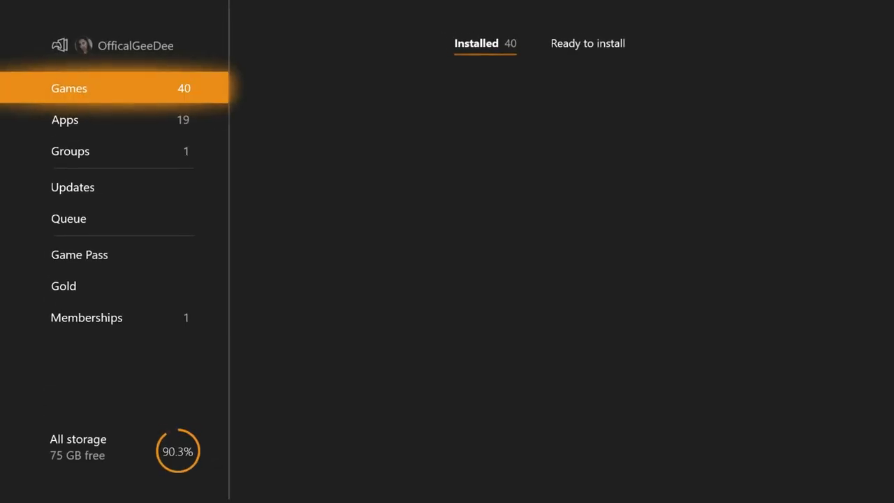
click(65, 119)
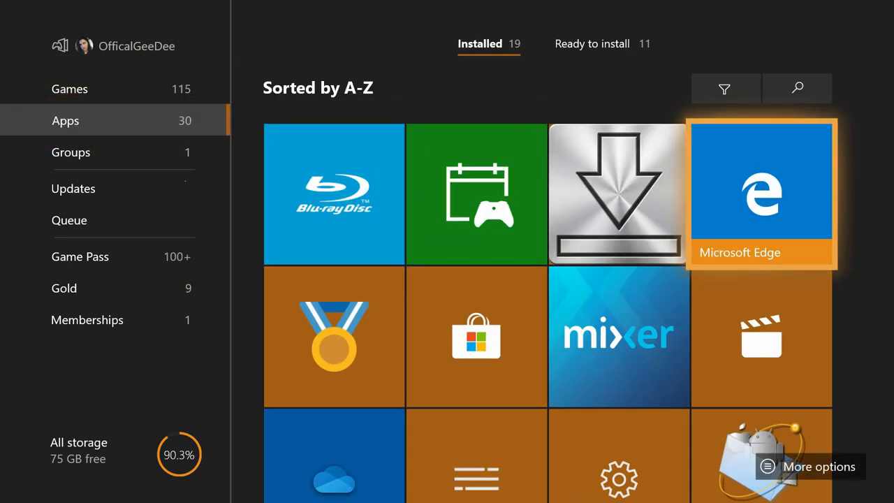
click(761, 194)
text(news)
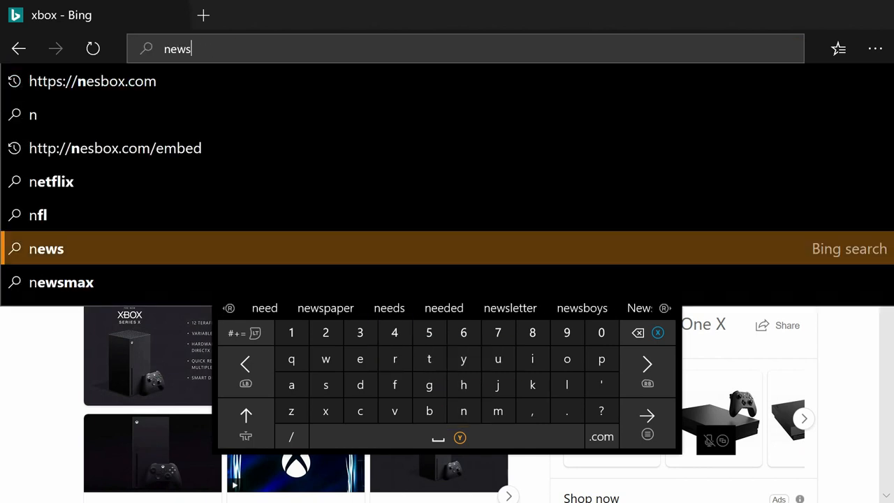
click(115, 148)
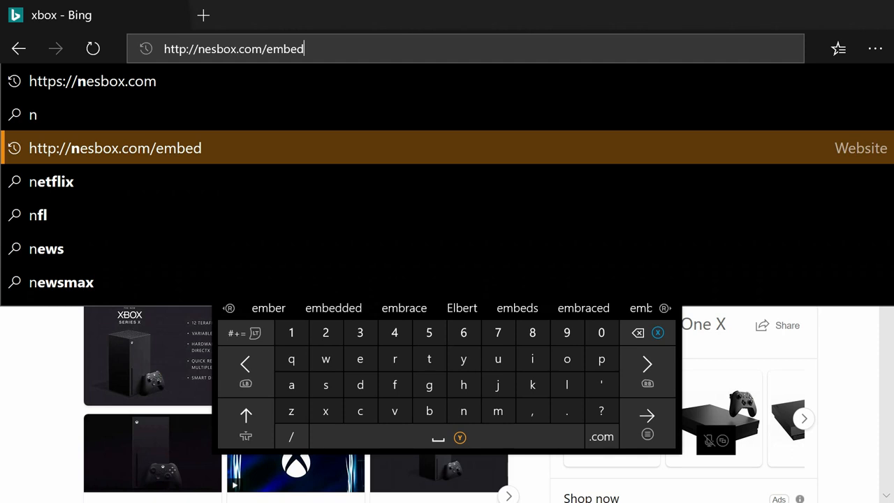
key(Enter)
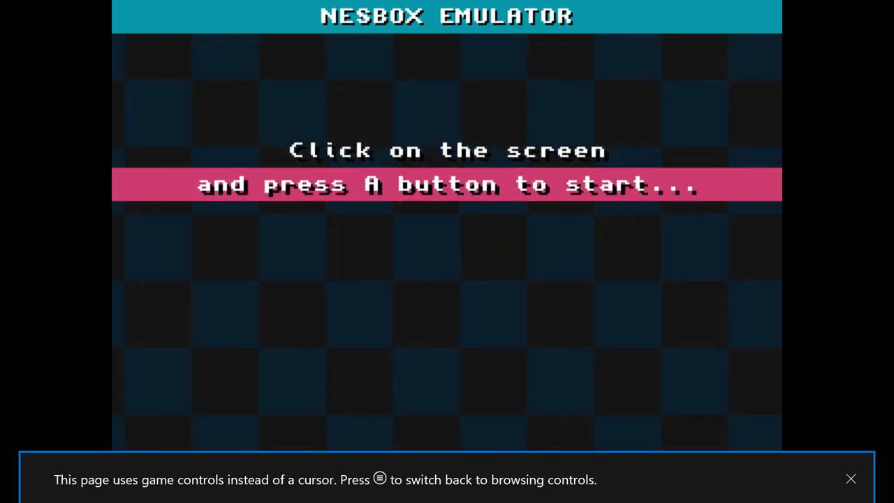
Start NESbox, view the Setup Gamepad mappings, and return to the main menu
click(447, 150)
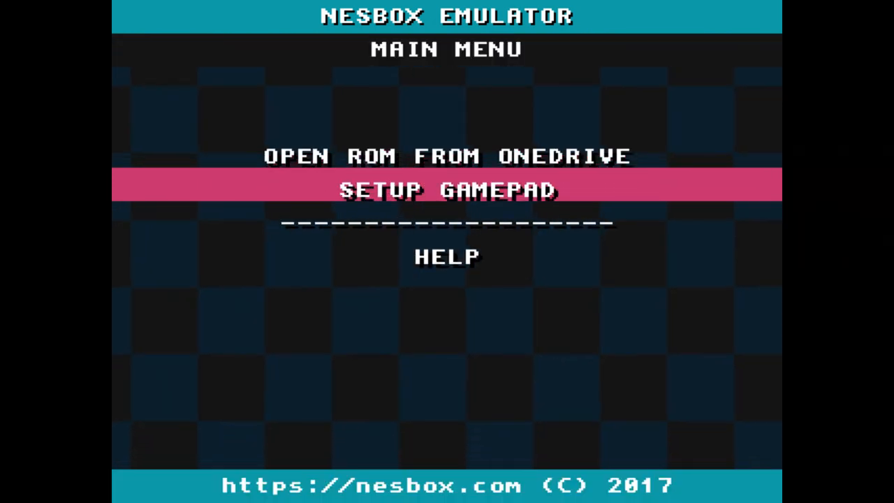
click(446, 188)
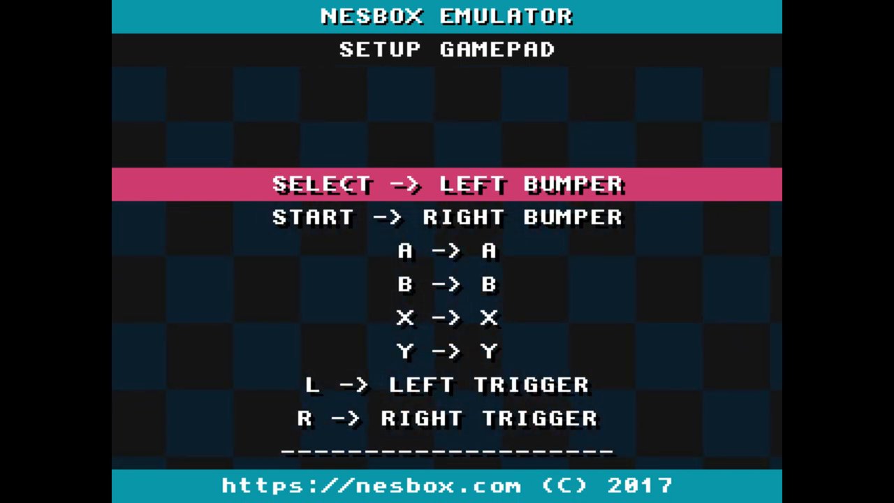
key(down)
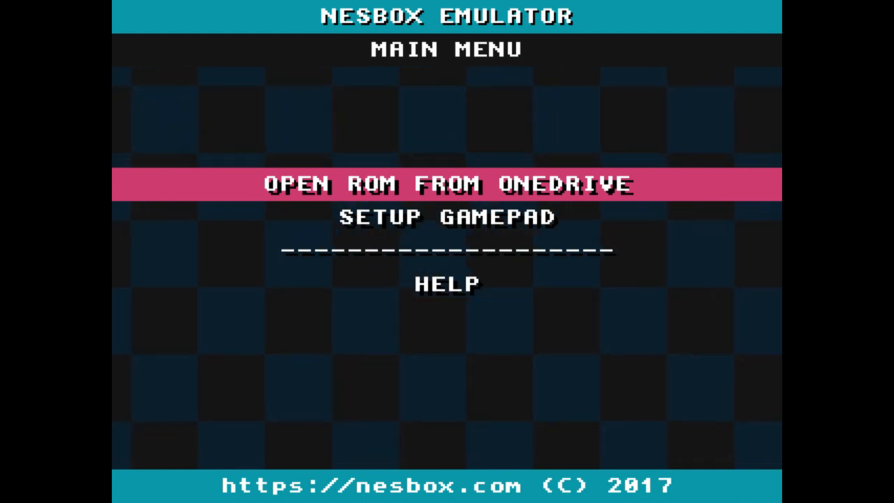
Boot the Pokémon game through Open ROM From OneDrive
click(447, 184)
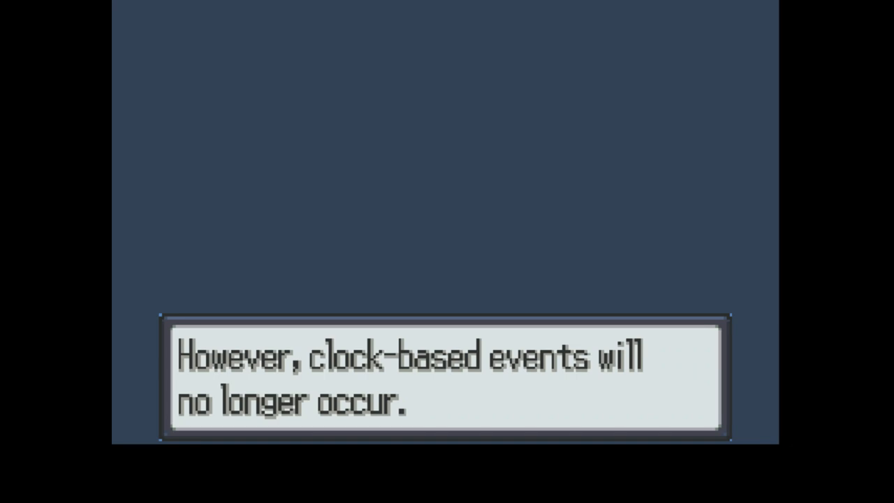
Dismiss the clock-based events message to reach the New Game menu
key(enter)
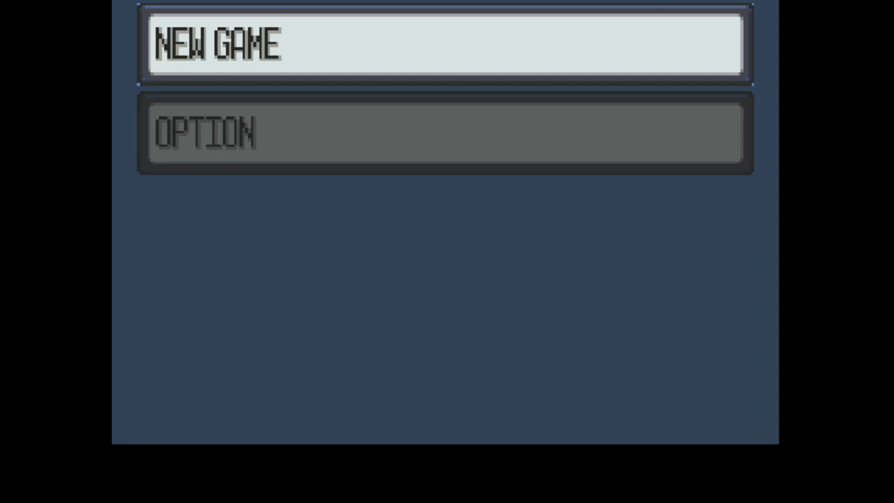